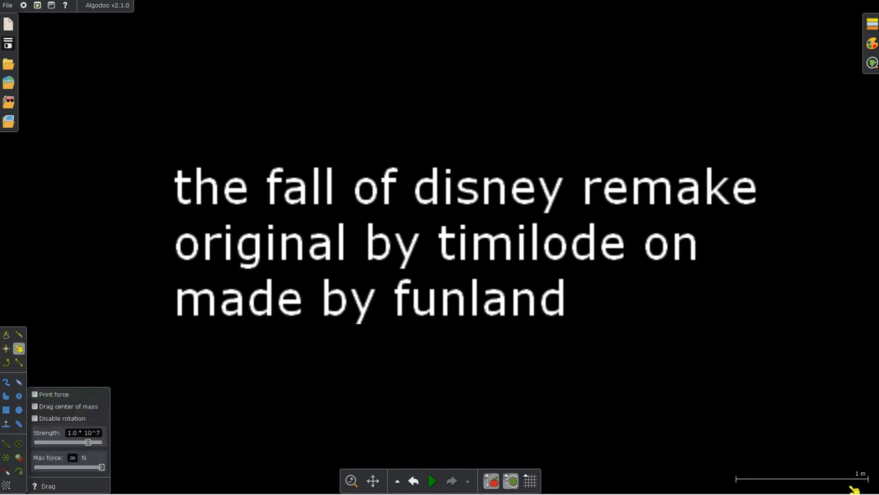
# Start the simulation from the title card to reveal the Walt Disney portrait scene
pyautogui.click(432, 481)
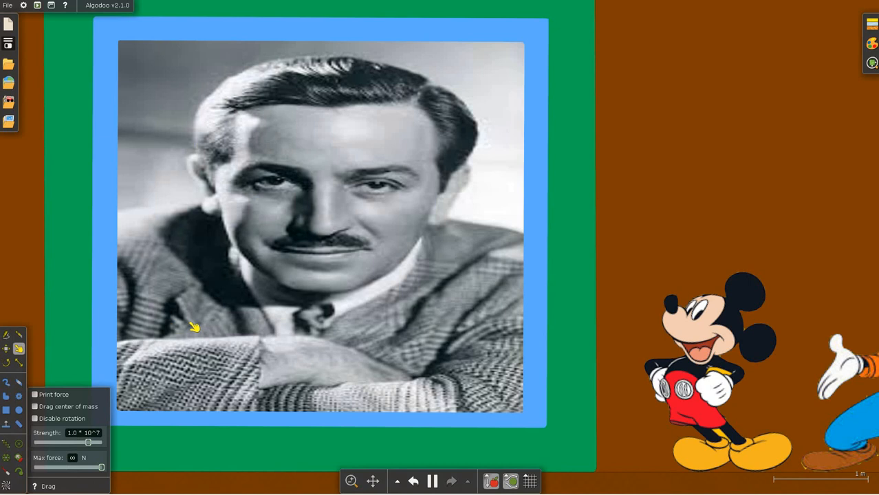
pyautogui.moveTo(36, 179)
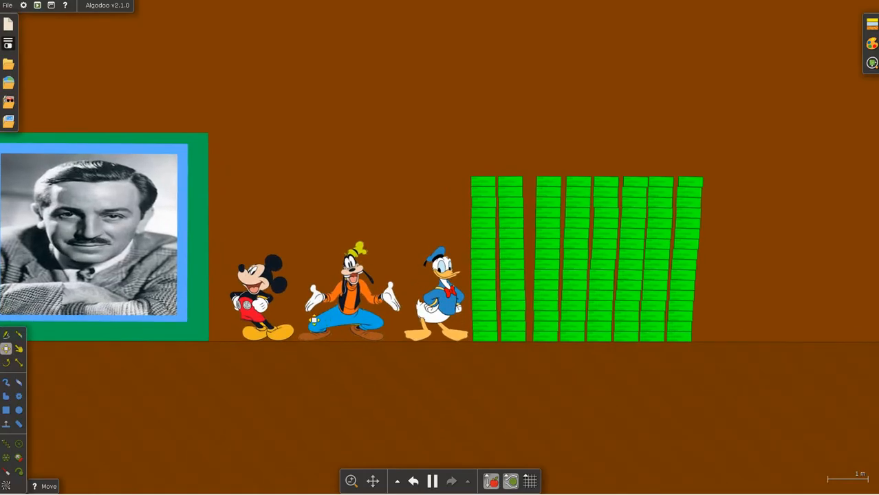
# Pan right to the company logos and pause with Mickey lifted above them
pyautogui.moveTo(260, 293); pyautogui.dragTo(822, 79)
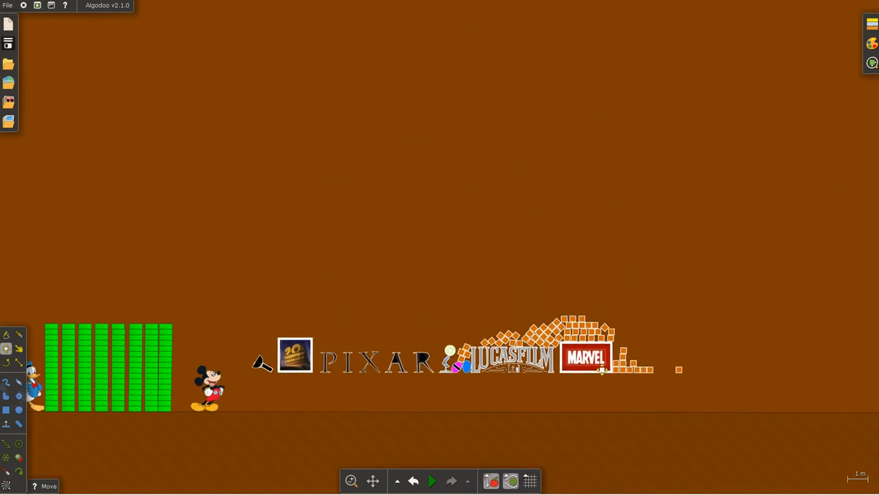
pyautogui.click(432, 481)
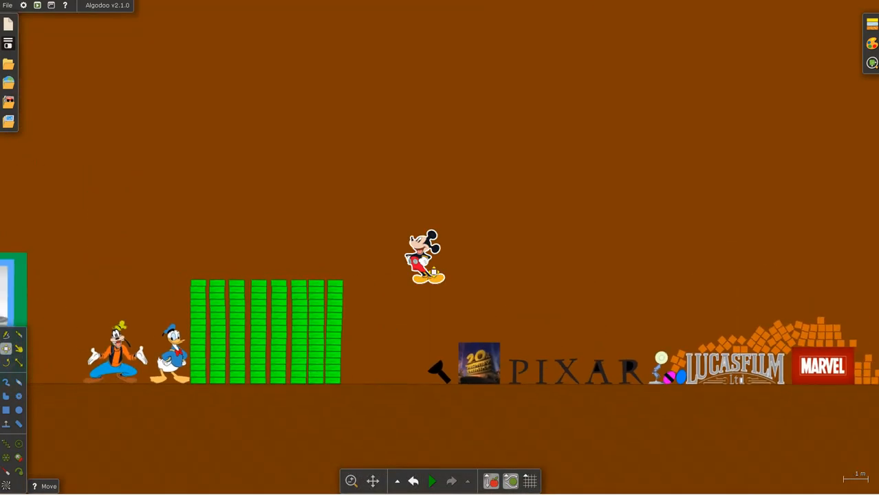
# Drop Mickey above Goofy and Donald, resume the simulation, and pick the Drag tool
pyautogui.moveTo(423, 258); pyautogui.dragTo(145, 261)
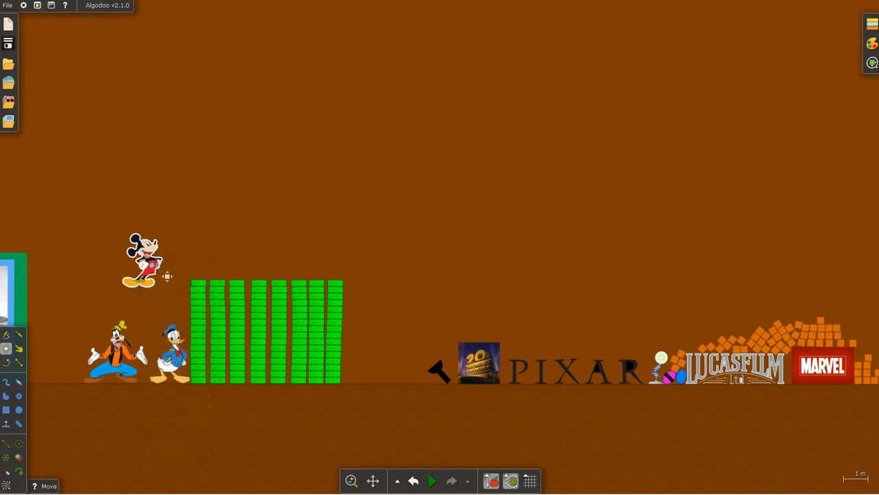
pyautogui.click(433, 481)
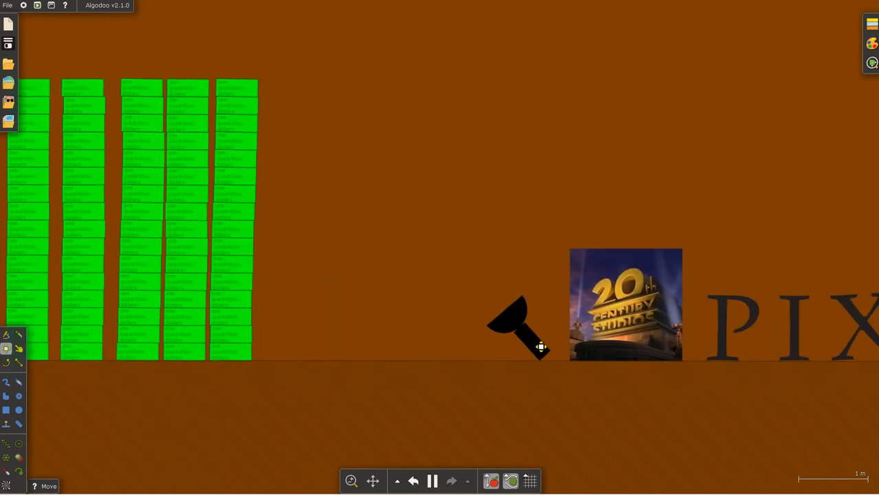
pyautogui.click(19, 349)
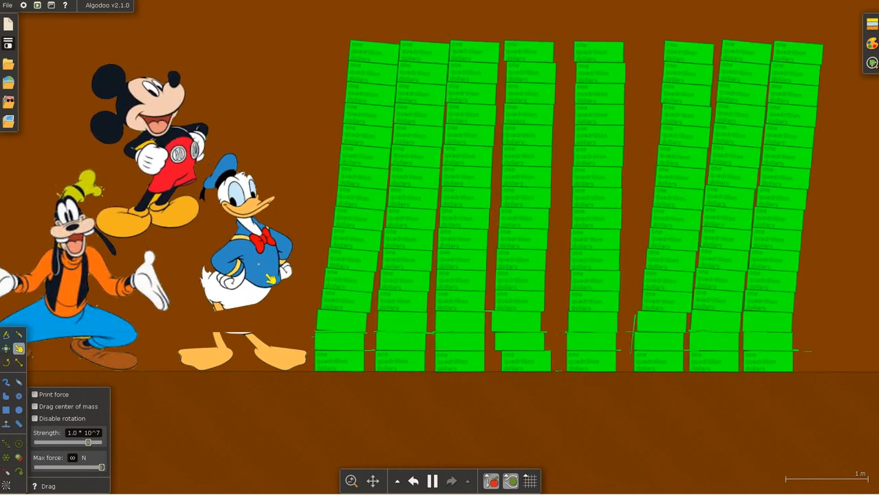
# Toggle the simulation and toss Donald around until the portrait splits diagonally
pyautogui.click(432, 481)
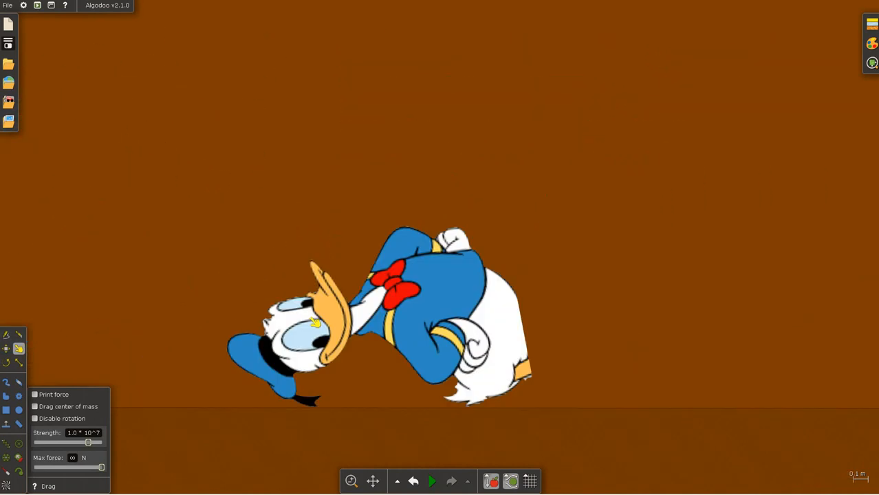
pyautogui.click(432, 481)
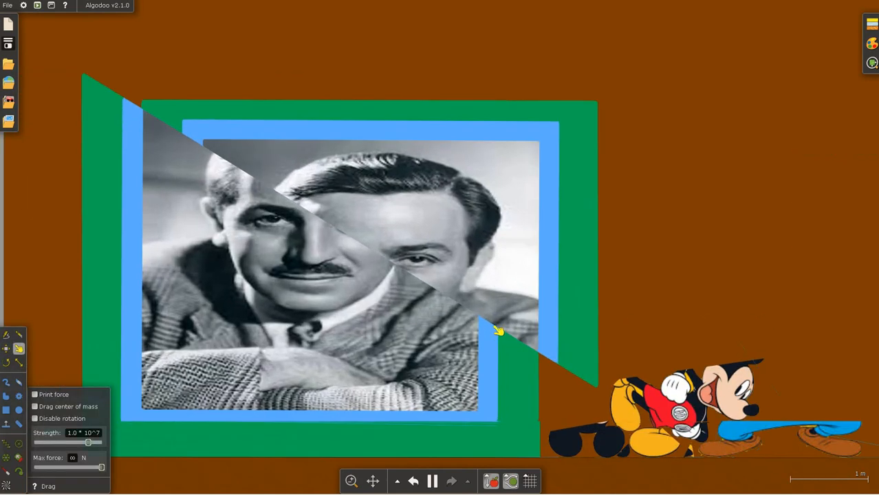
# Fling the characters and money stacks across the ground near the Disney sign
pyautogui.moveTo(499, 330); pyautogui.dragTo(447, 396)
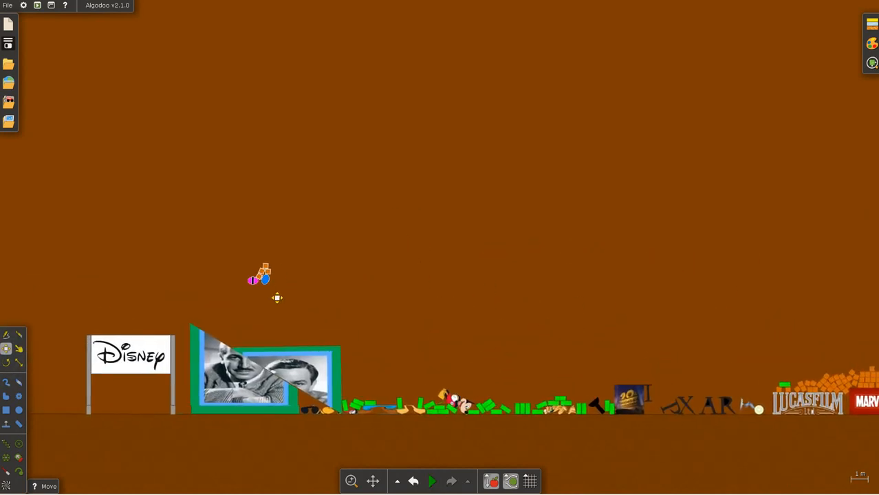
# Restart the simulation so the Marvel logo and orange blocks fly through the air
pyautogui.click(432, 481)
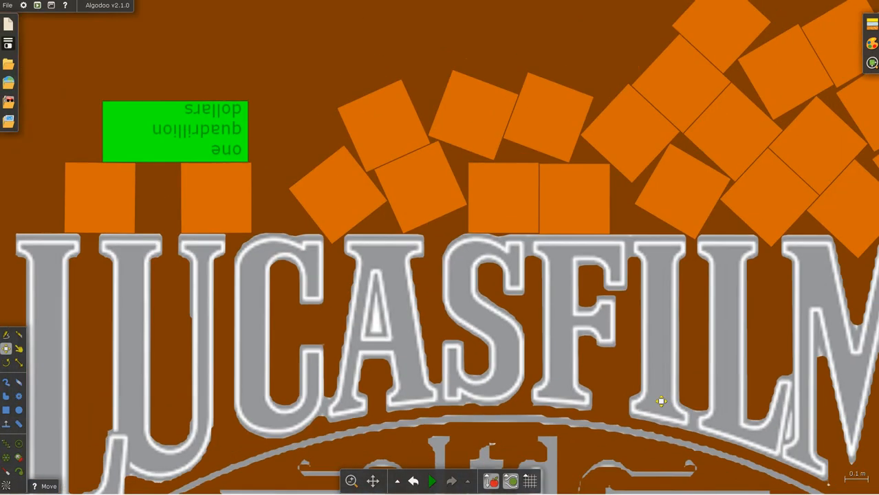
pyautogui.click(432, 481)
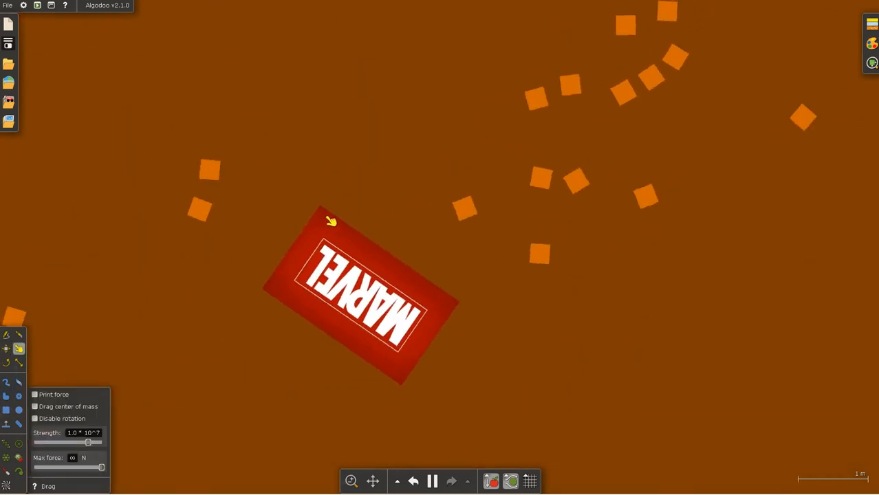
pyautogui.click(336, 210)
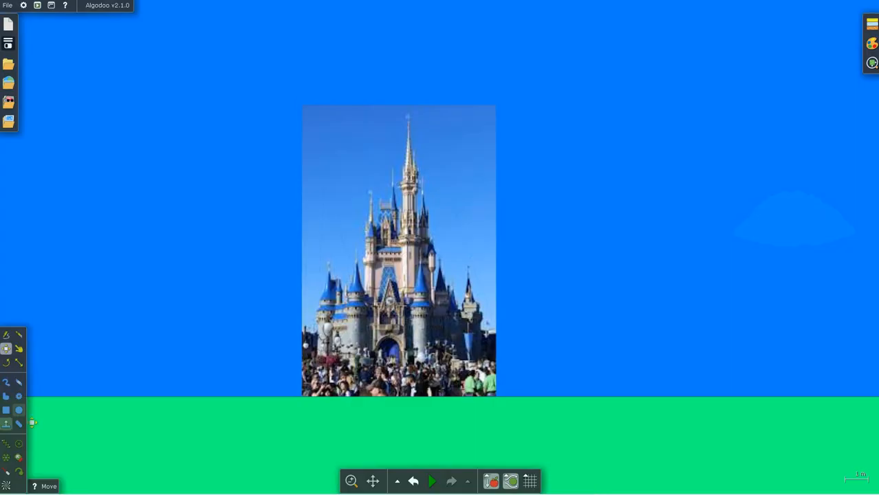
# Play the castle scene so the Disney castle photo shatters across the sky
pyautogui.click(432, 481)
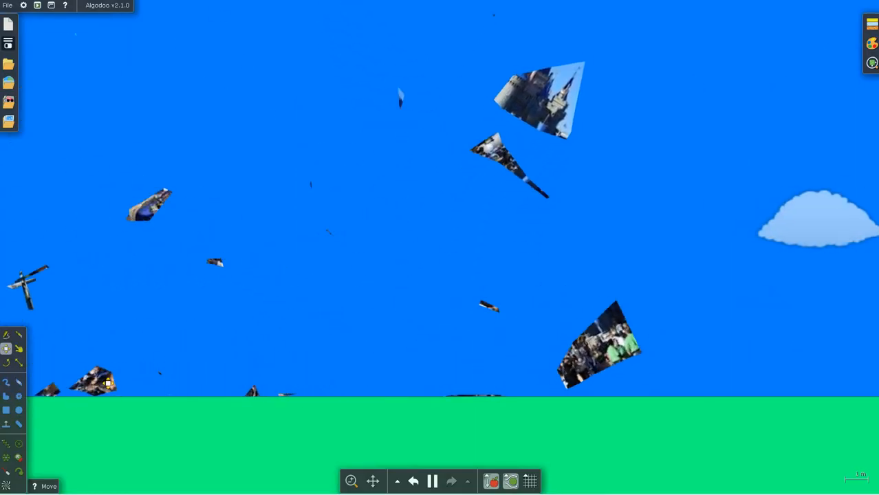